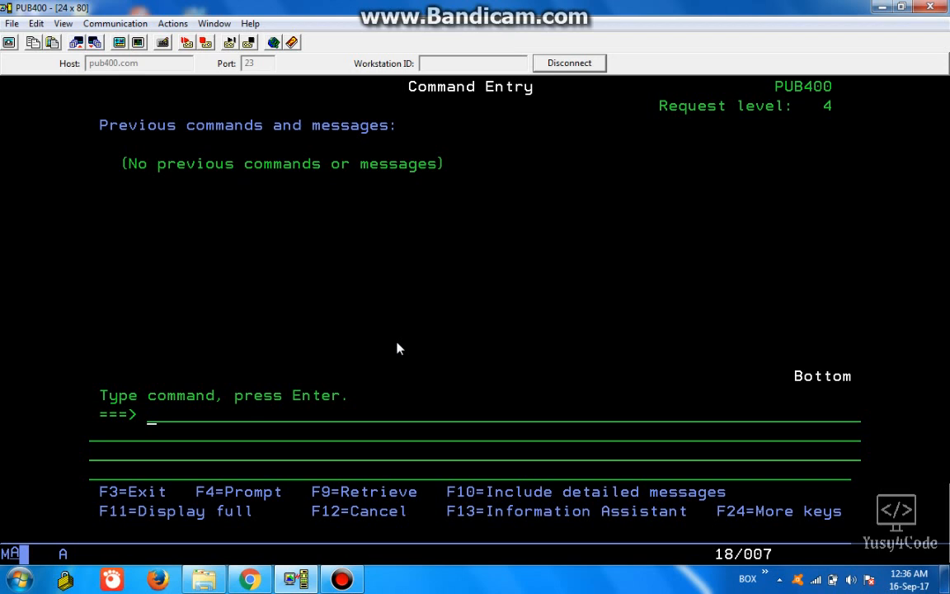
{"action": "mouse_move", "coordinate": [369, 350]}
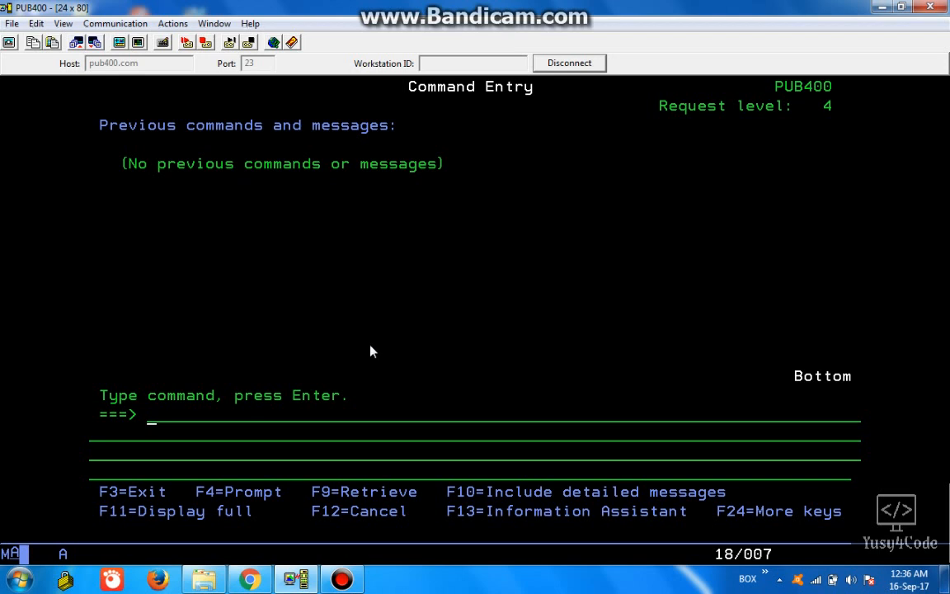
Run WRKMBRPDM to list the members of QCLSRC in DEVYUS1, then start a new command
{"action": "type", "text": "wrkm"}
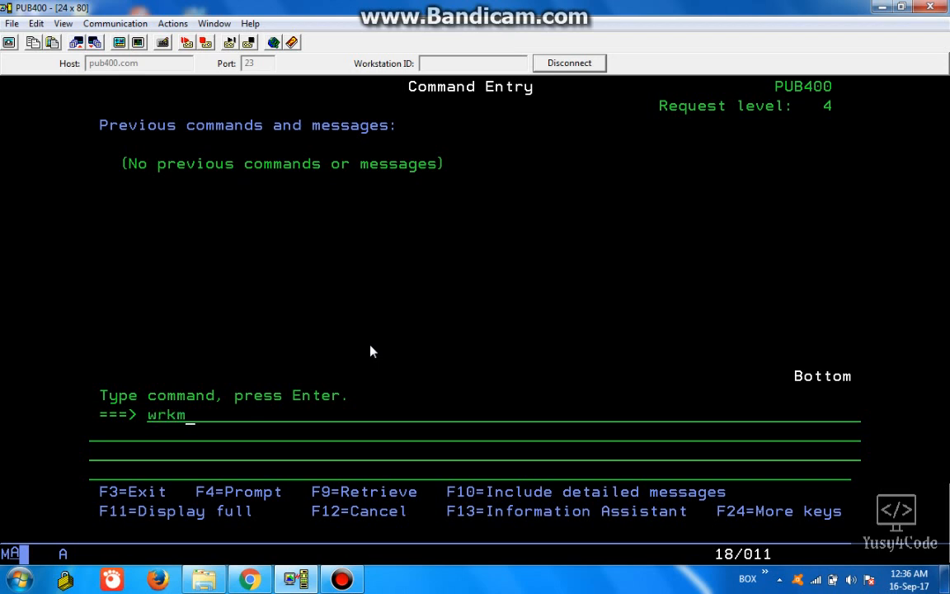
{"action": "type", "text": "brpdm"}
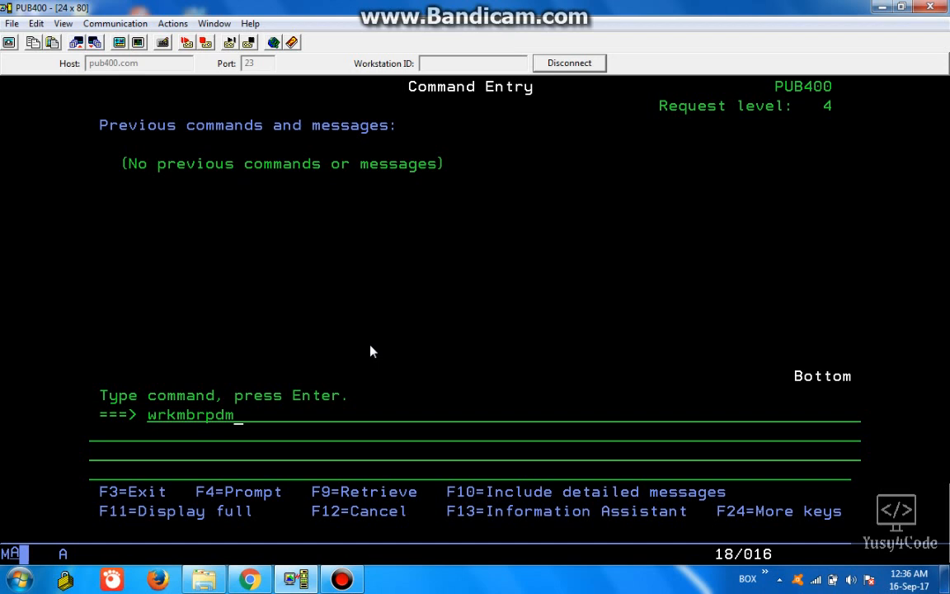
{"action": "key", "text": "Return"}
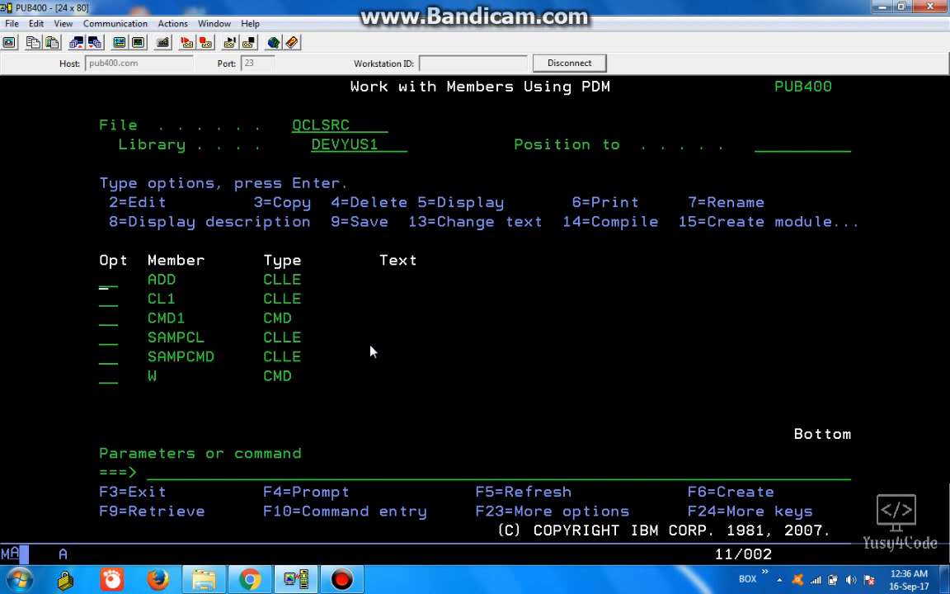
{"action": "type", "text": "wrkobj wrkmb"}
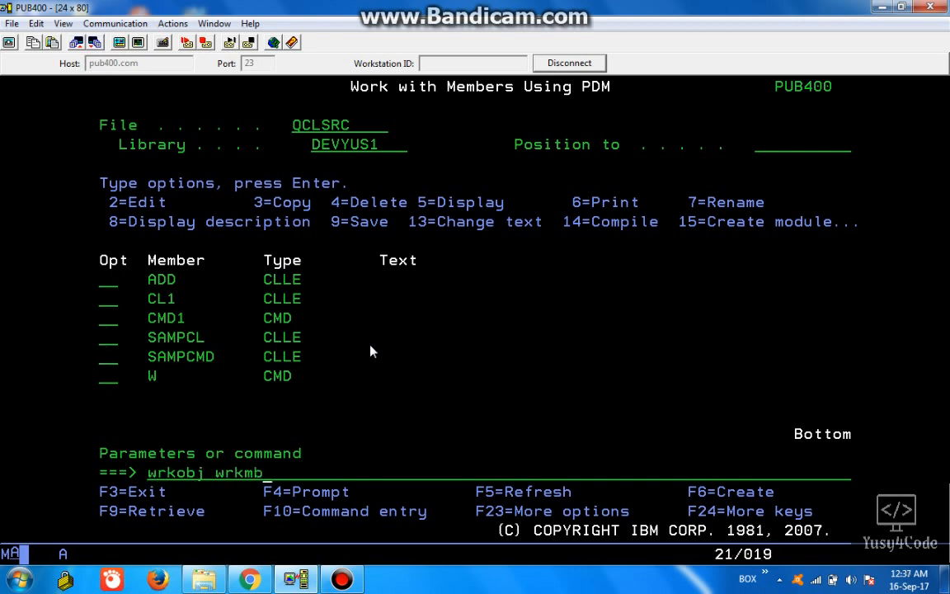
Run WRKOBJ to locate WRKMBRPDM in QSYS and QPDA, then retype wrkmbrpdm at Command Entry
{"action": "key", "text": "Return"}
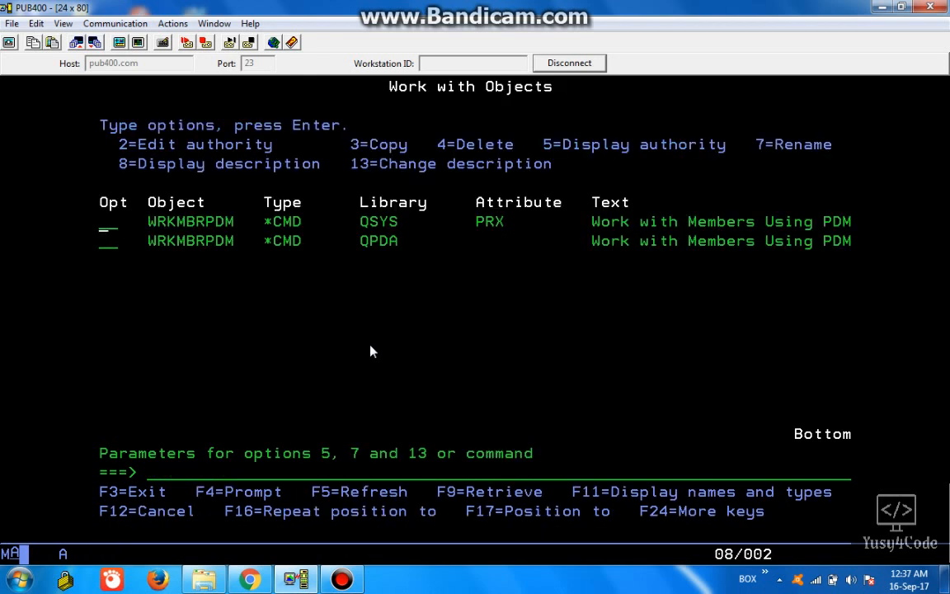
{"action": "mouse_move", "coordinate": [309, 337]}
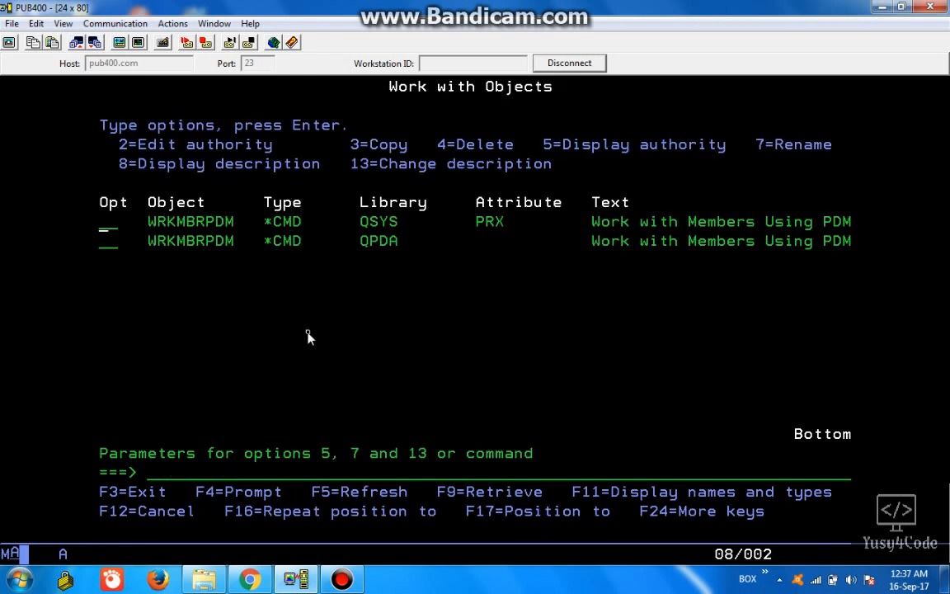
{"action": "mouse_move", "coordinate": [305, 338]}
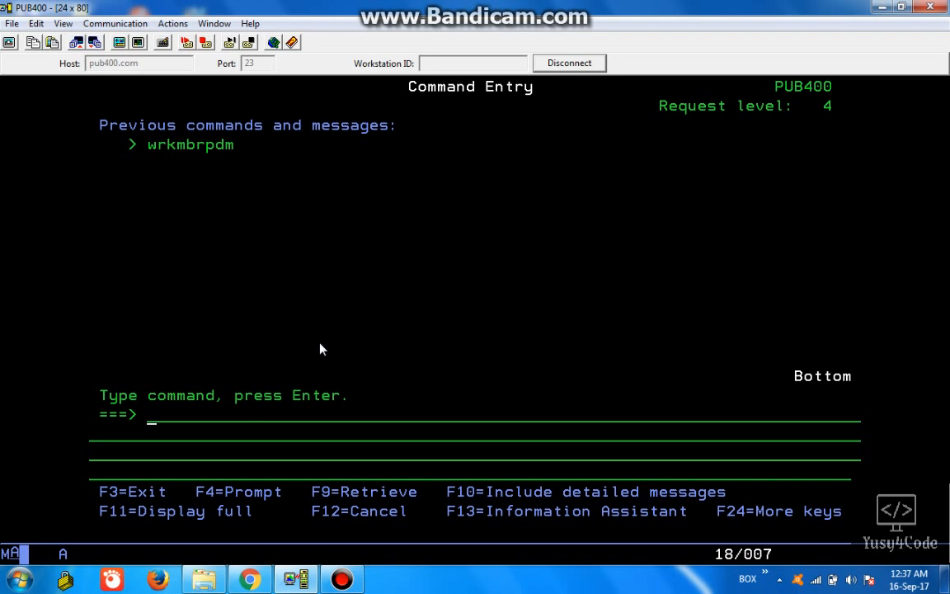
{"action": "type", "text": "wrkmbrpdm"}
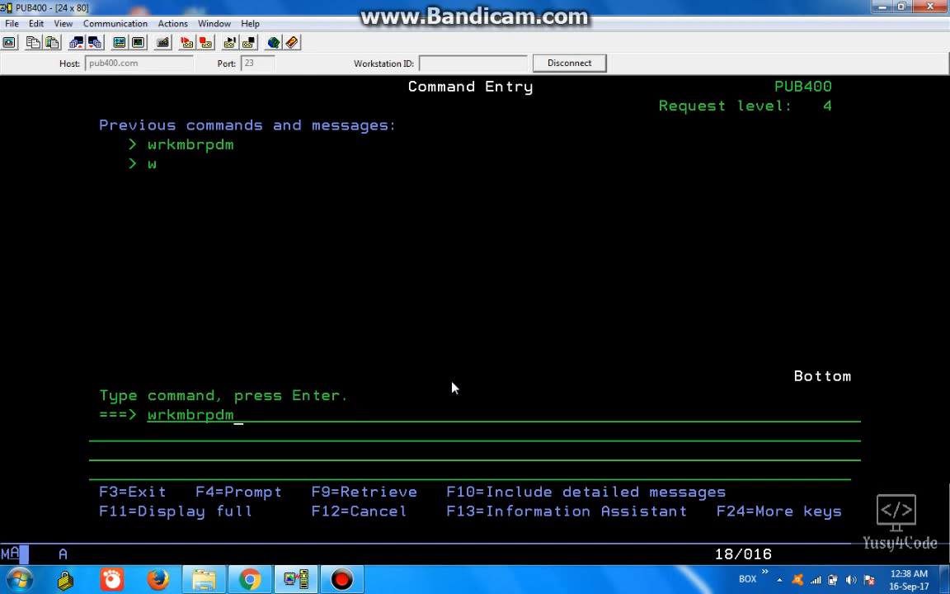
Show the WRKMBRPDM parameter prompt, leave it, and reach the STRSEU prompt for QCLSRC in DEVYUS1
{"action": "key", "text": "Return"}
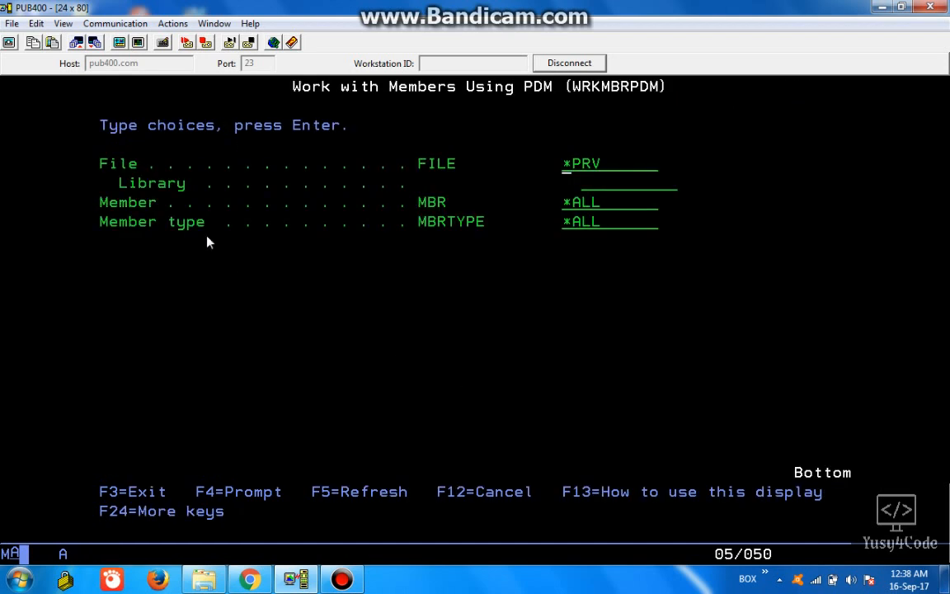
{"action": "mouse_move", "coordinate": [646, 129]}
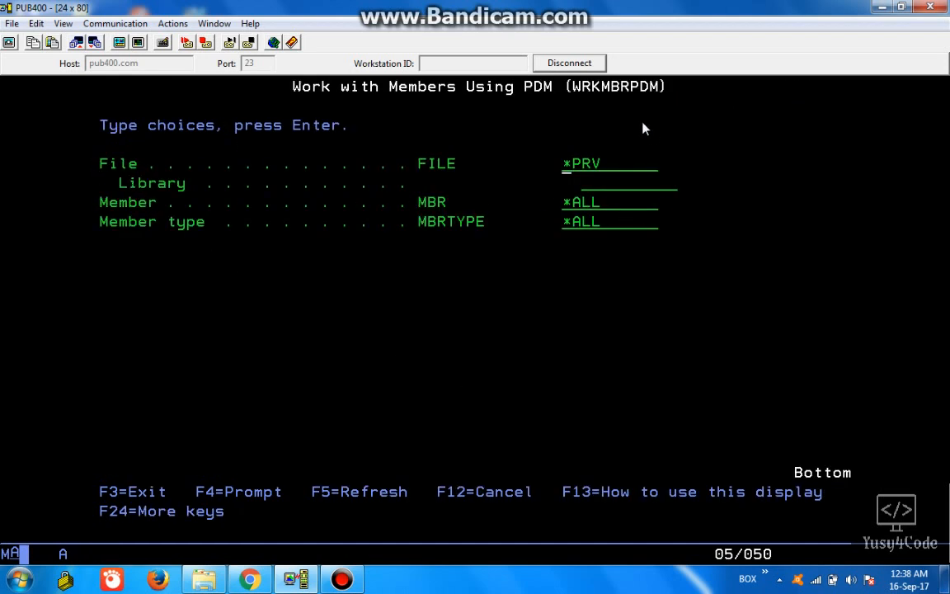
{"action": "mouse_move", "coordinate": [389, 139]}
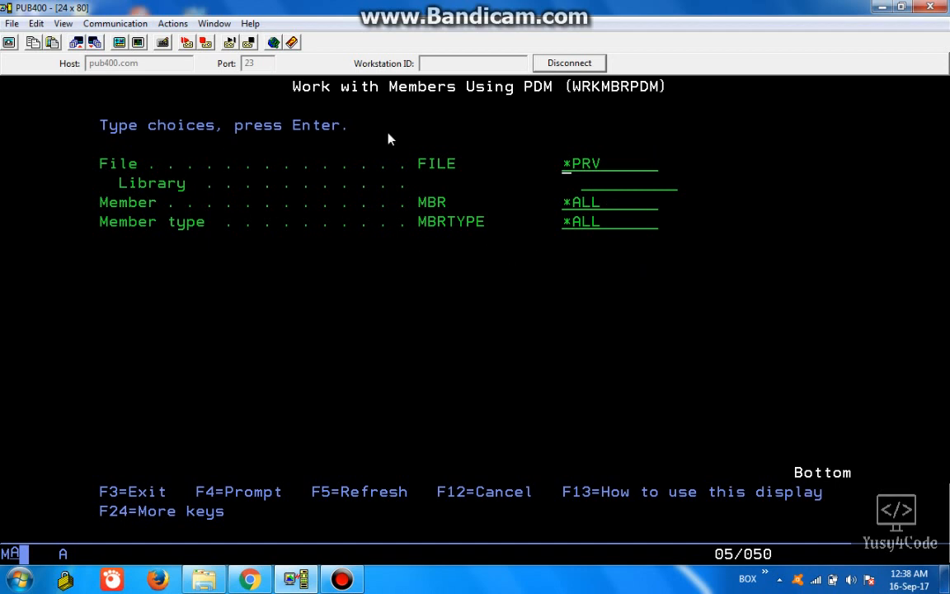
{"action": "mouse_move", "coordinate": [560, 191]}
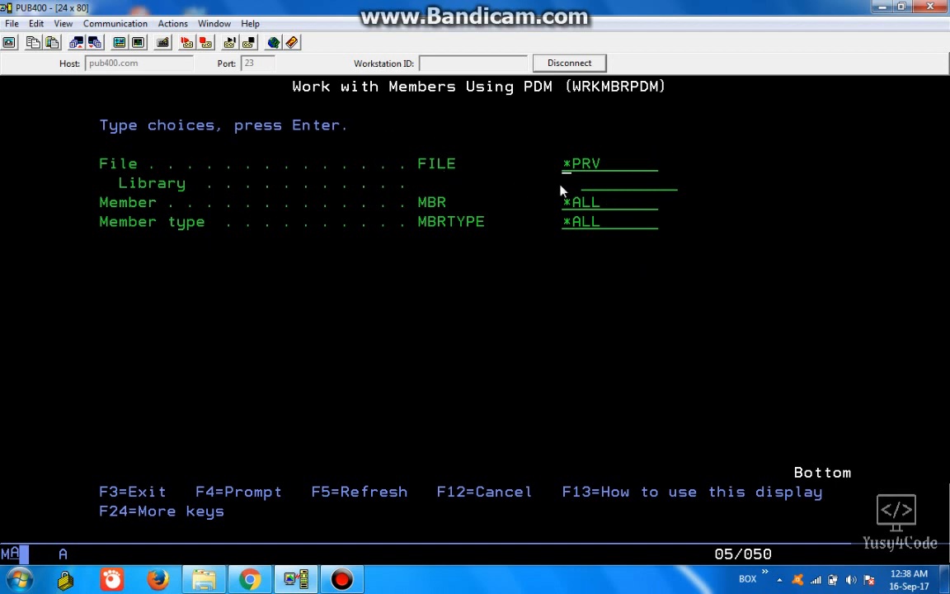
{"action": "mouse_move", "coordinate": [673, 277]}
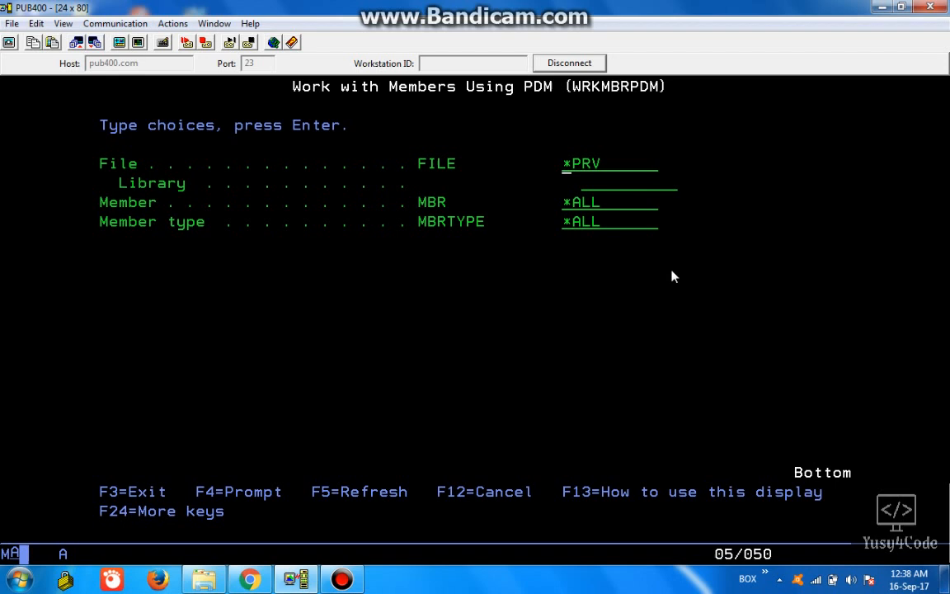
{"action": "key", "text": "Return"}
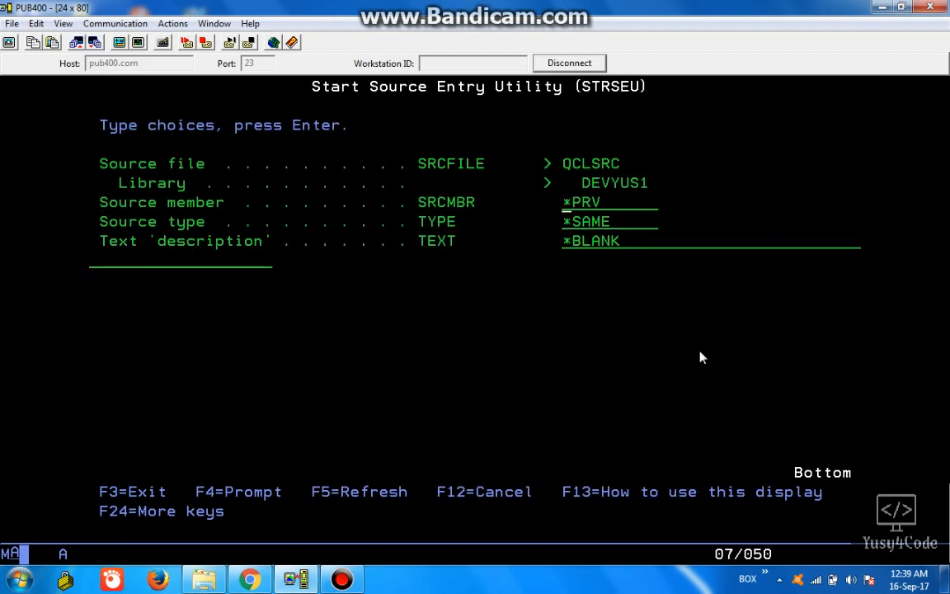
View member CL1, whose source runs WRKMBRPDM FILE(*PRV) MBR(*ALL) MBRTYPE(*ALL), then exit the editor
{"action": "type", "text": "cl1"}
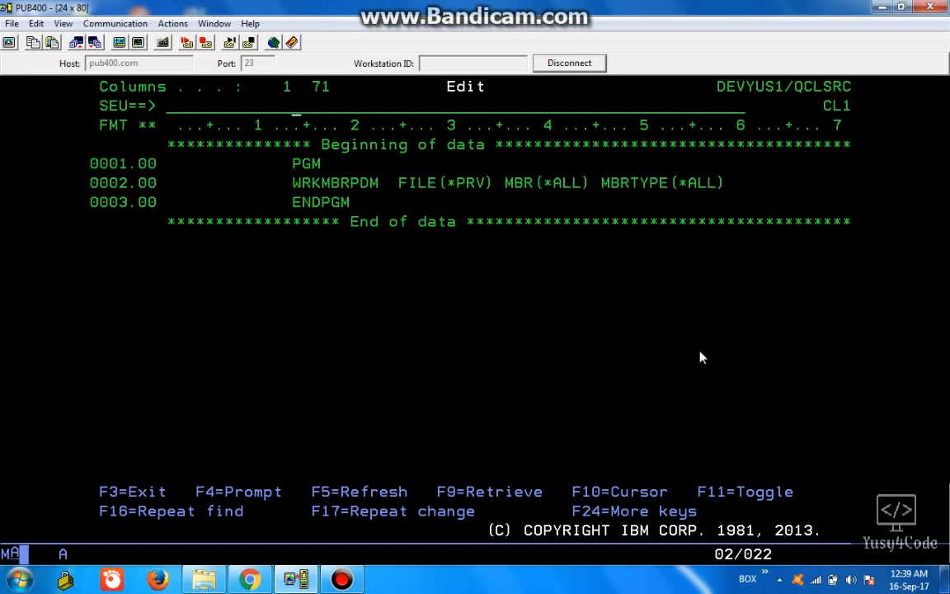
{"action": "key", "text": "f3"}
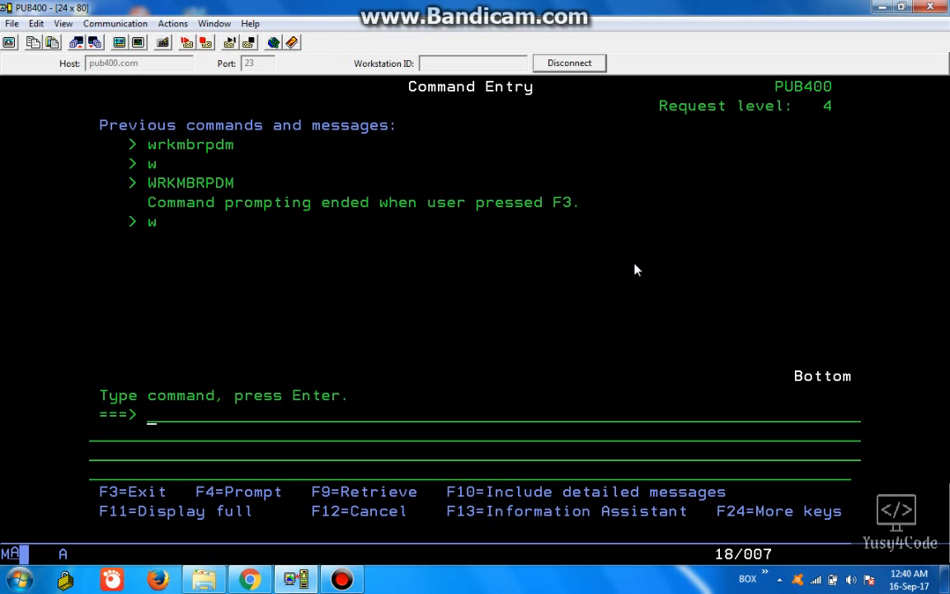
Call CL1 to bring up the PDM member list for QCLSRC in DEVYUS1
{"action": "type", "text": "call cl1"}
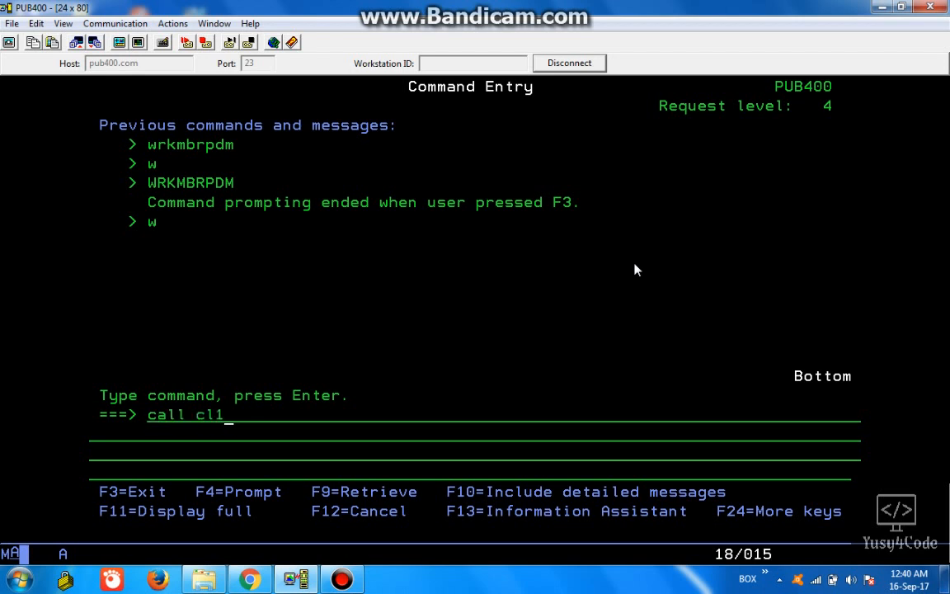
{"action": "key", "text": "Return"}
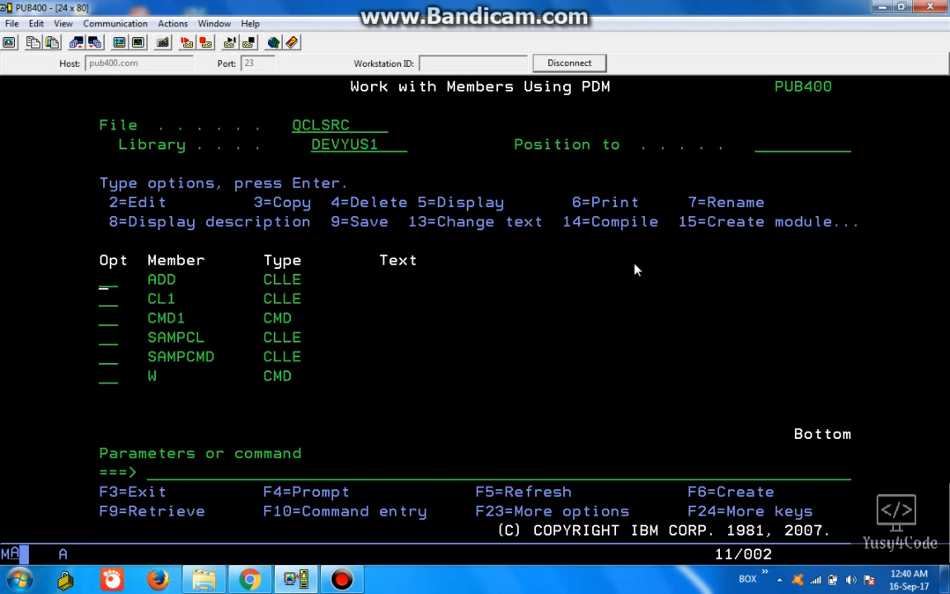
{"action": "mouse_move", "coordinate": [523, 343]}
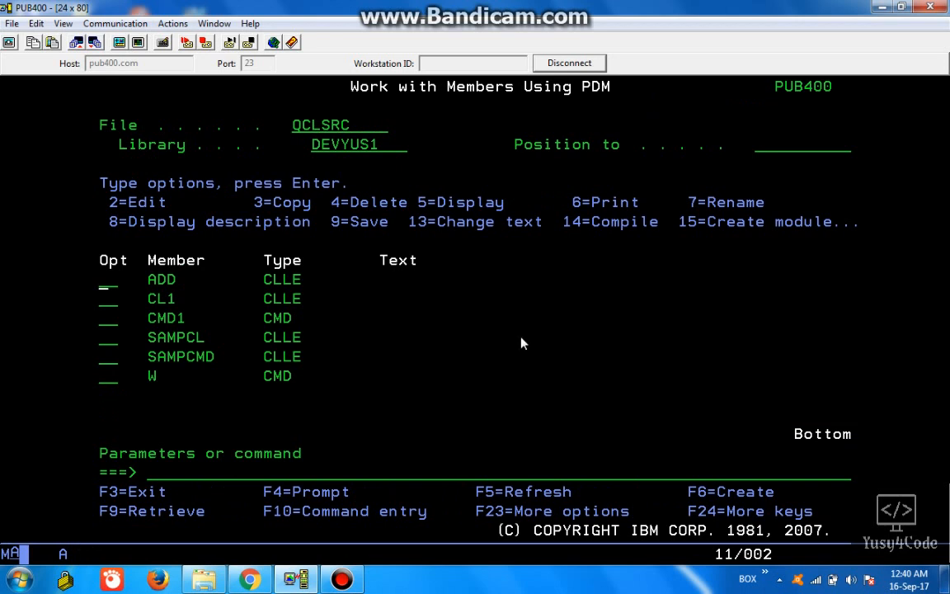
{"action": "mouse_move", "coordinate": [36, 228]}
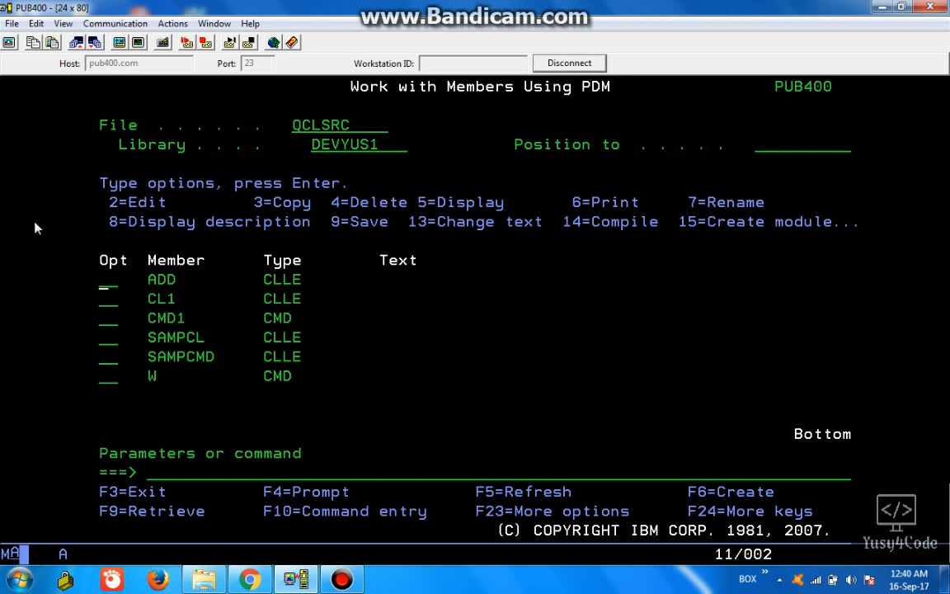
{"action": "mouse_move", "coordinate": [330, 341]}
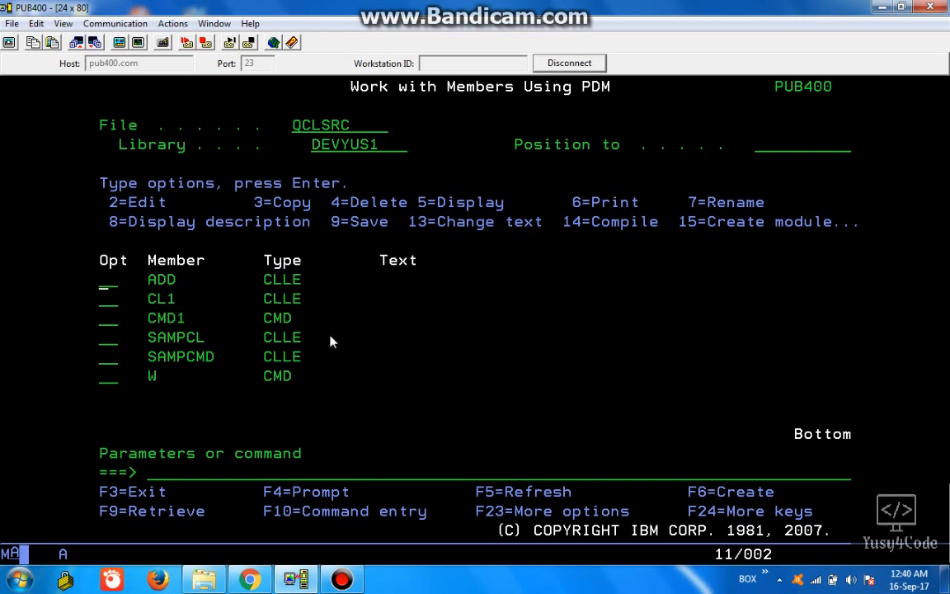
{"action": "mouse_move", "coordinate": [551, 327]}
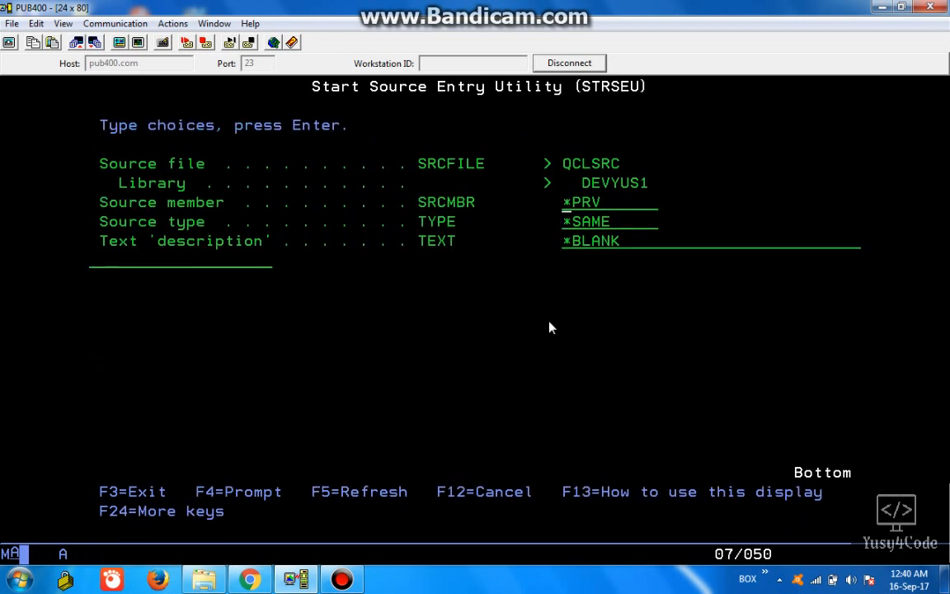
Create member MYCMD of type CMD containing CMD PROMPT('MY COMMAND') and file it to QCLSRC
{"action": "type", "text": "cmdME"}
{"action": "type", "text": "mycm"}
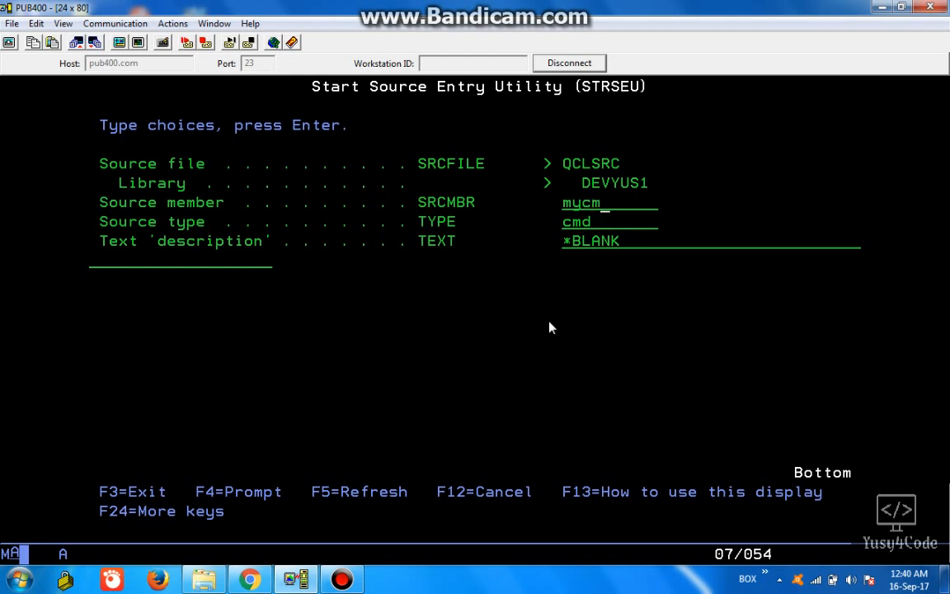
{"action": "key", "text": "Return"}
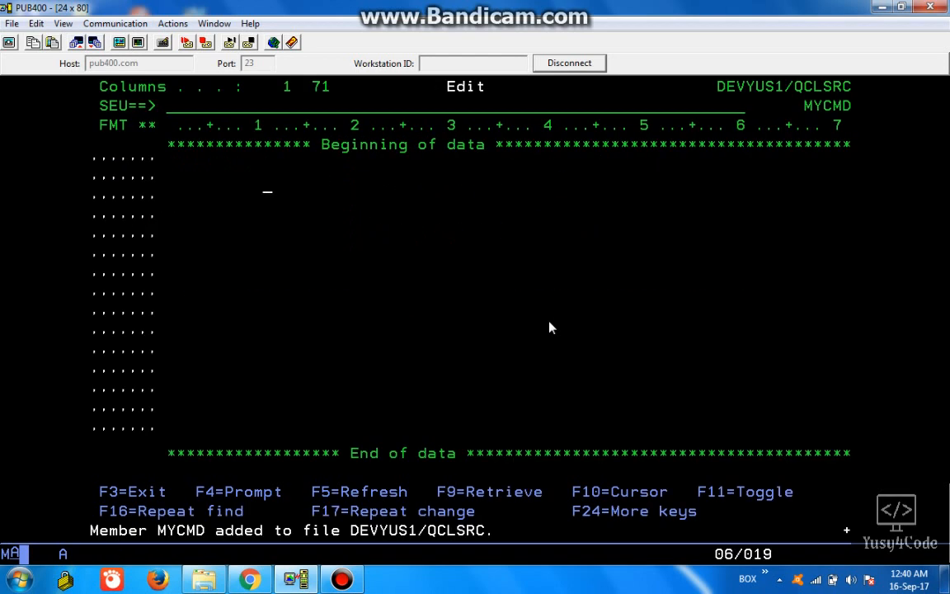
{"action": "type", "text": "CMD PROM"}
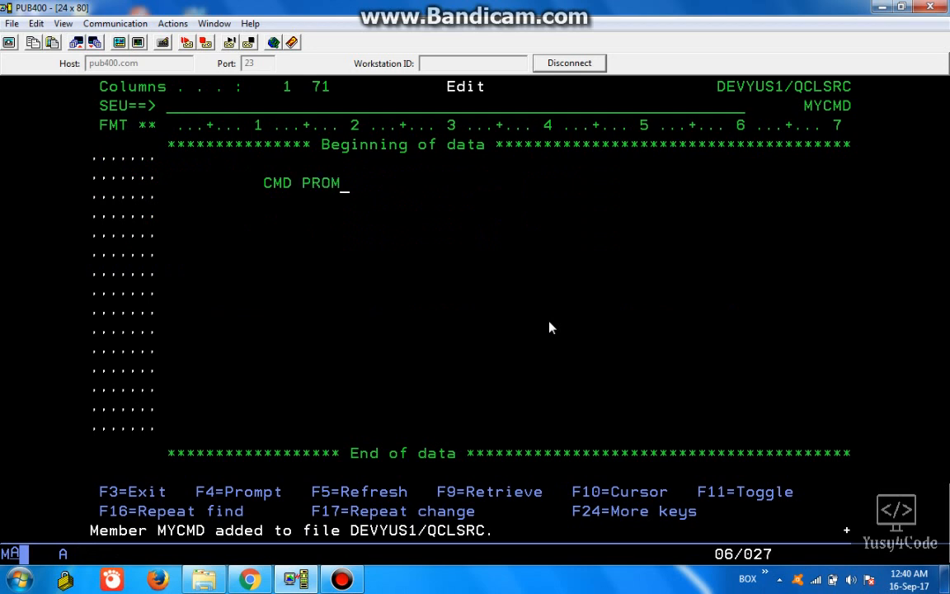
{"action": "type", "text": "PT('MY CO"}
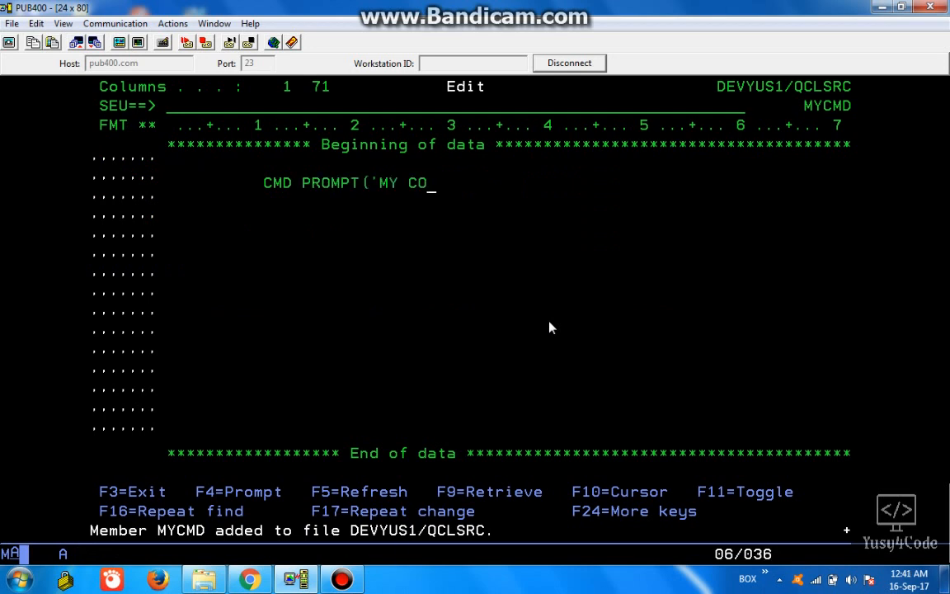
{"action": "type", "text": "MMAND'"}
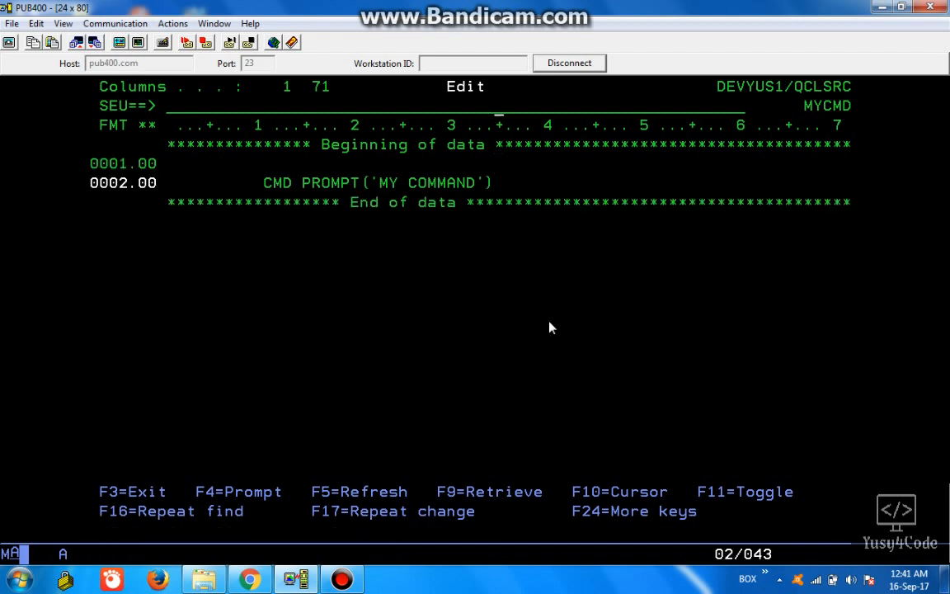
{"action": "type", "text": "FILE"}
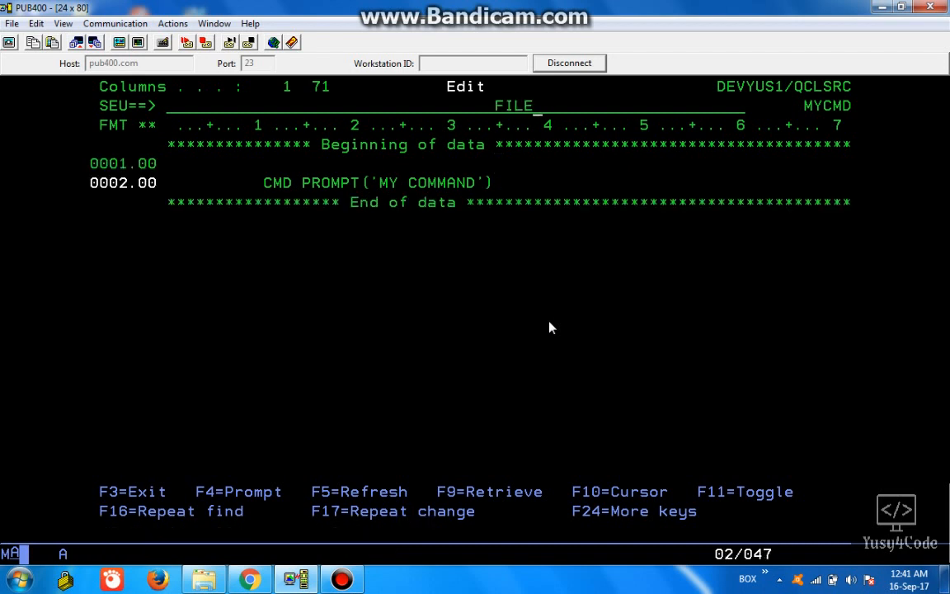
{"action": "key", "text": "f3"}
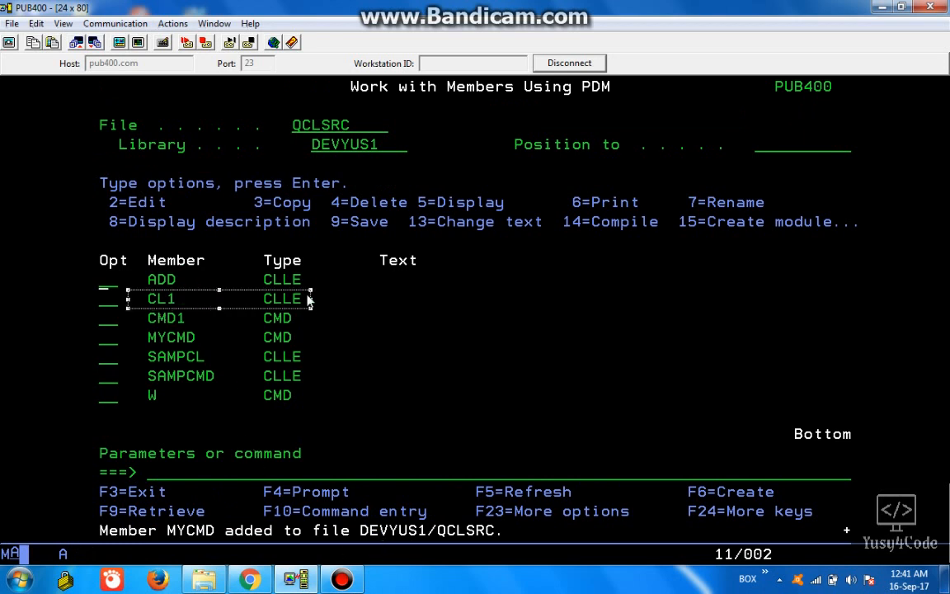
{"action": "mouse_move", "coordinate": [310, 337]}
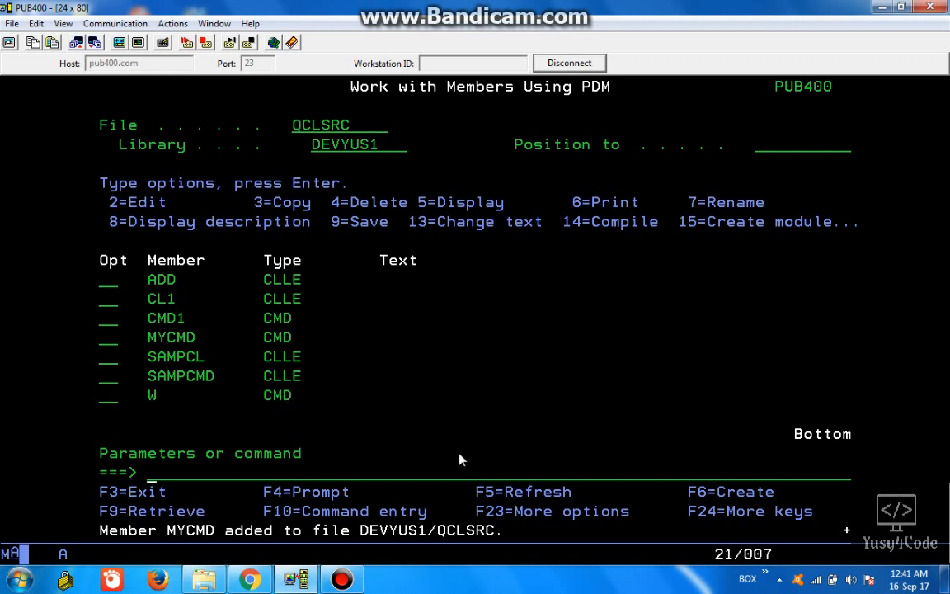
With CRTCMD, create command W1 in DEVYUS1 processed by CL1 from source member MYCMD in QCLSRC
{"action": "type", "text": "crtcmd"}
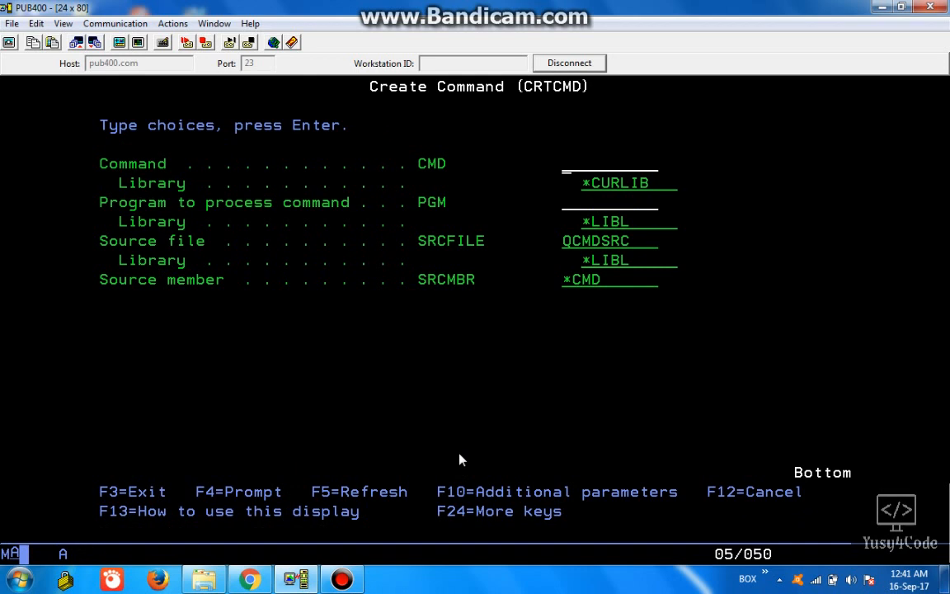
{"action": "type", "text": "w1"}
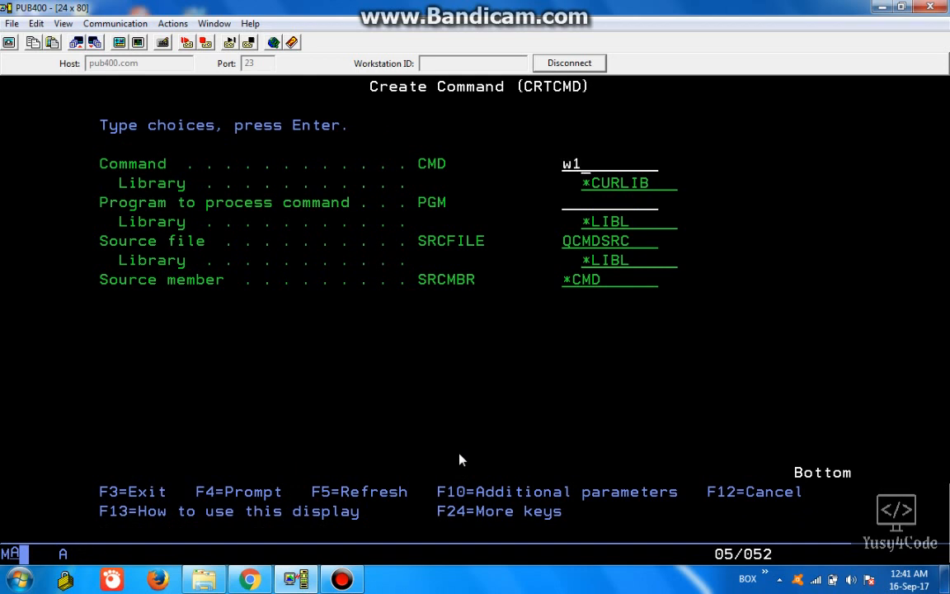
{"action": "type", "text": "devyusB"}
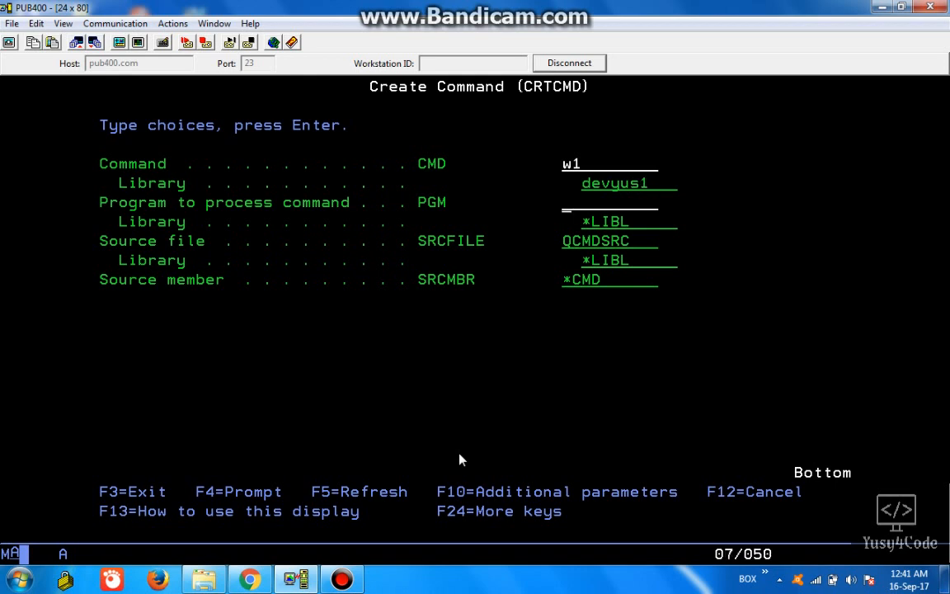
{"action": "type", "text": "cl1"}
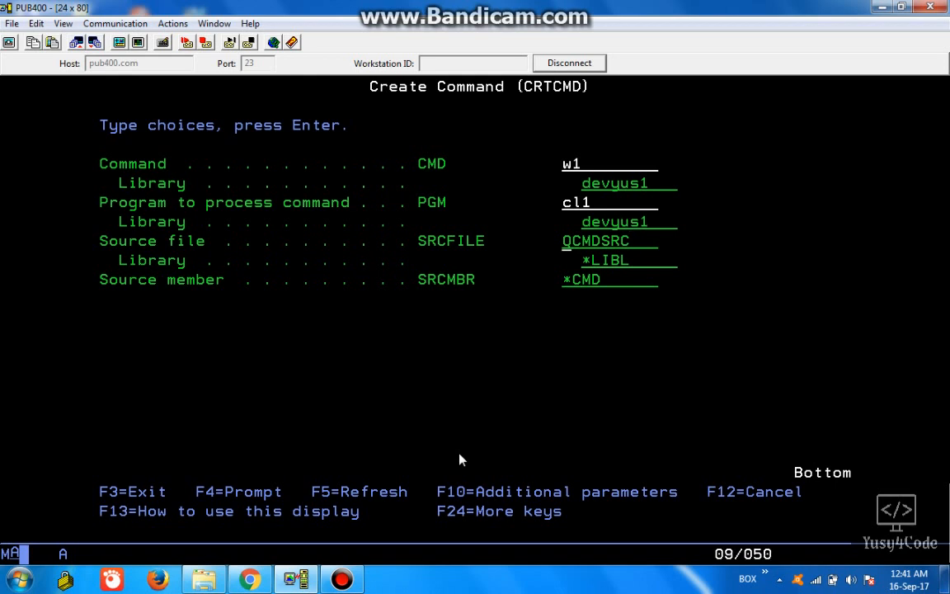
{"action": "type", "text": "qclsrc"}
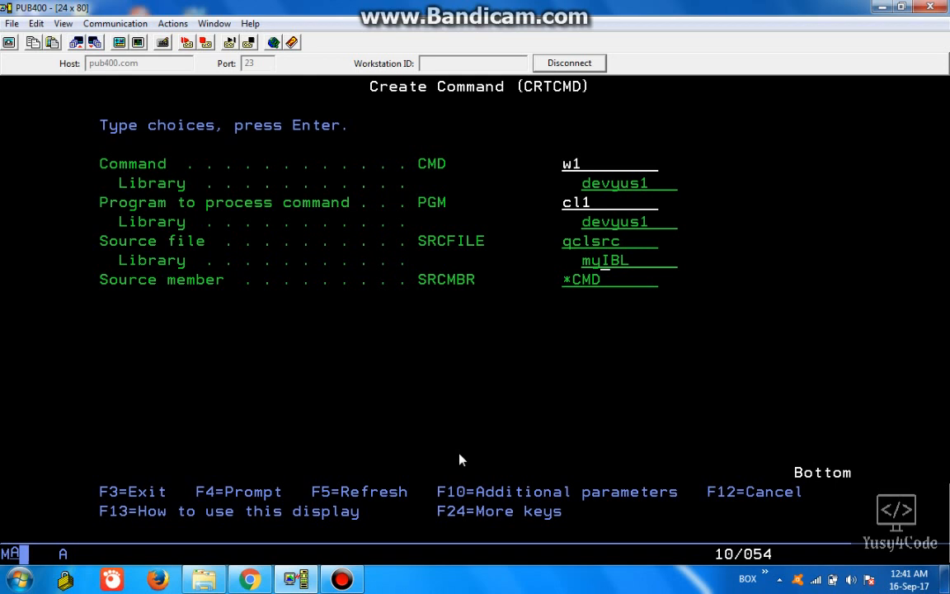
{"action": "type", "text": "mycmd"}
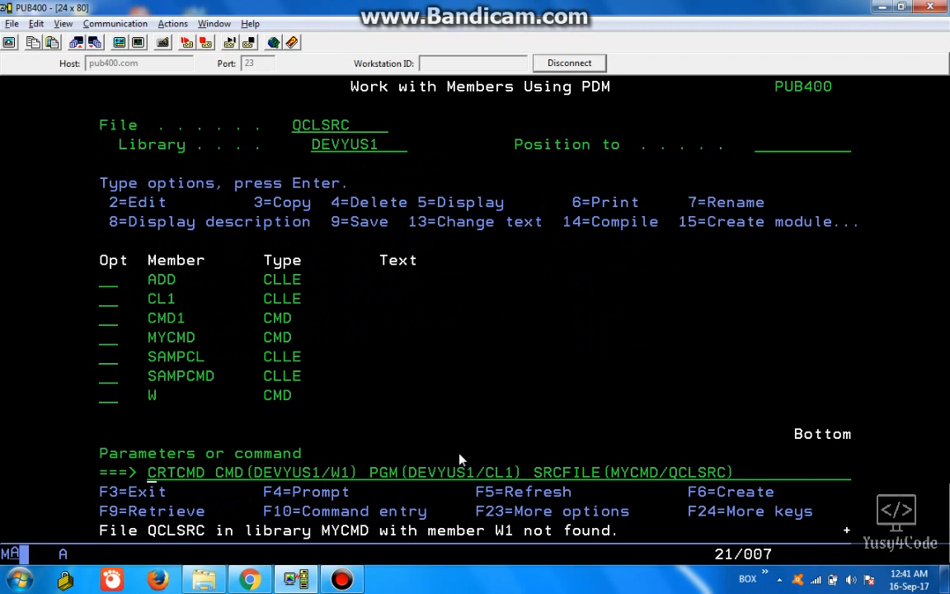
{"action": "key", "text": "Return"}
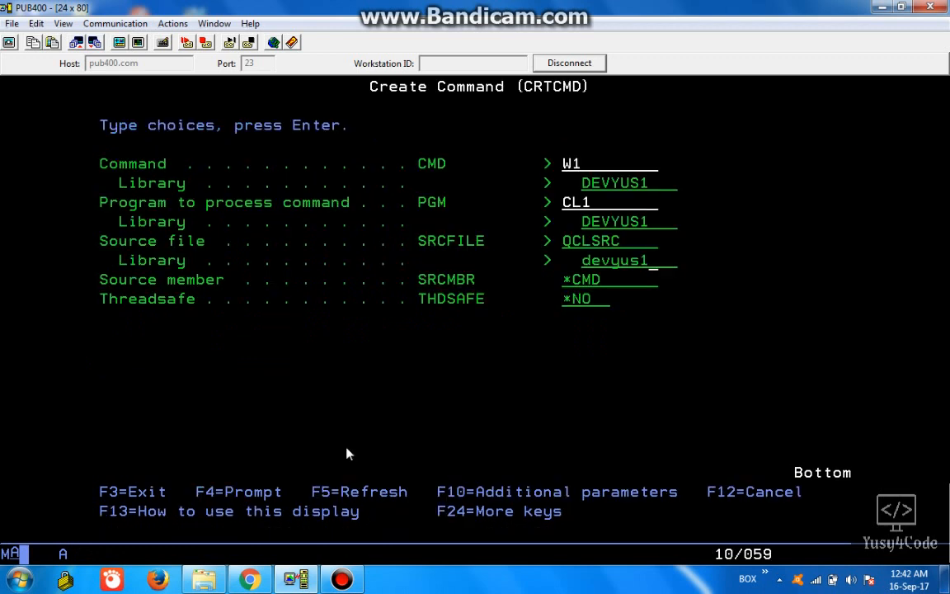
{"action": "mouse_move", "coordinate": [239, 442]}
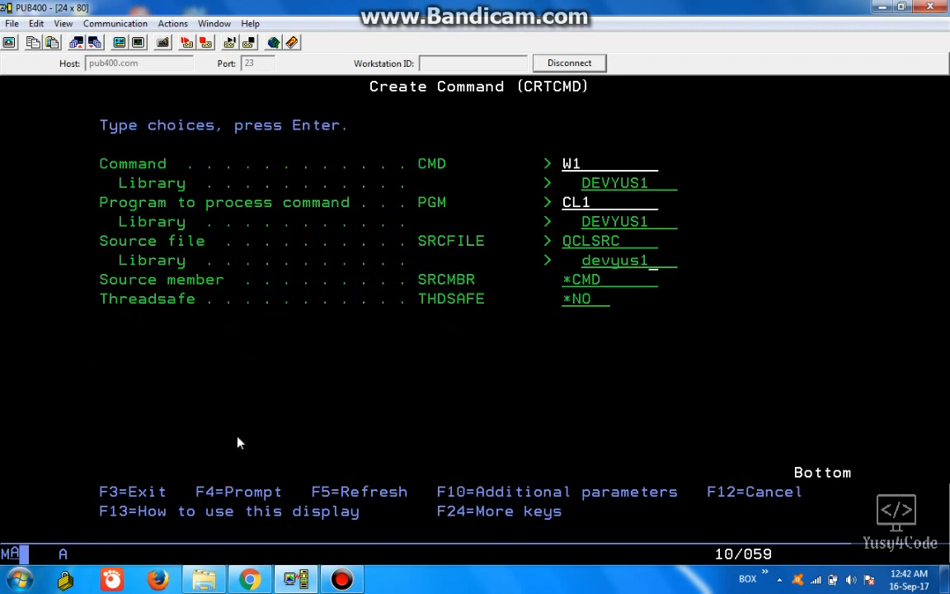
{"action": "mouse_move", "coordinate": [799, 294]}
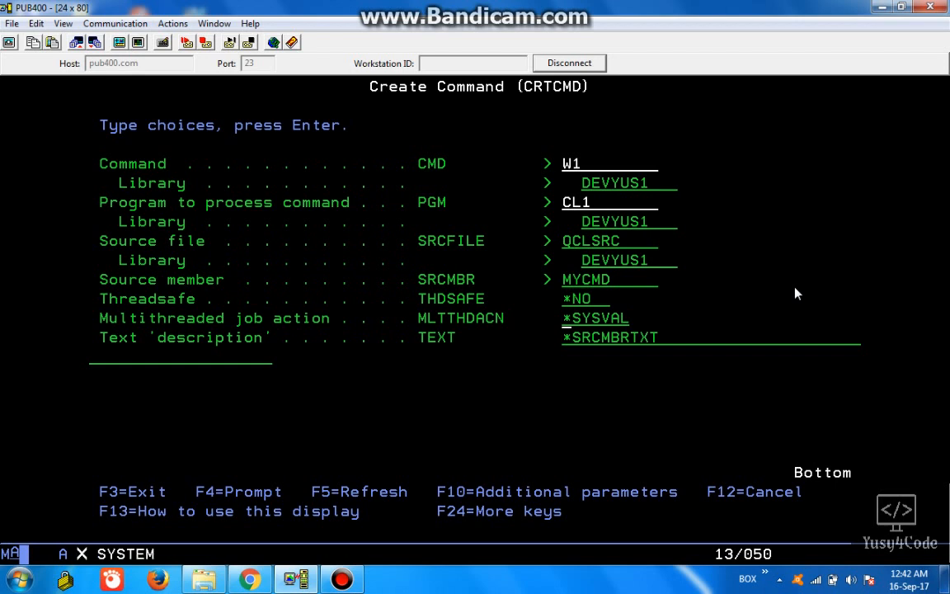
{"action": "key", "text": "Return"}
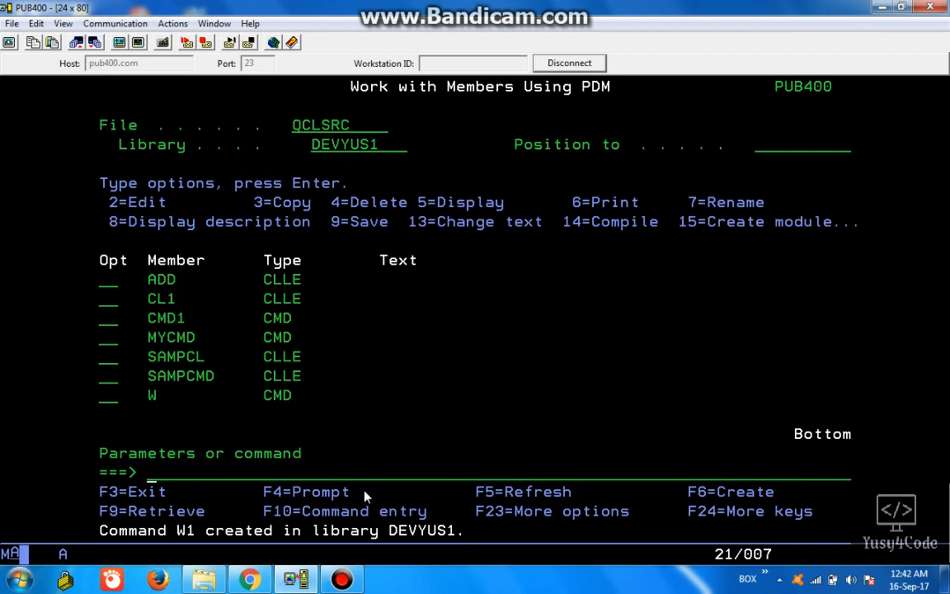
{"action": "type", "text": "call qcmd"}
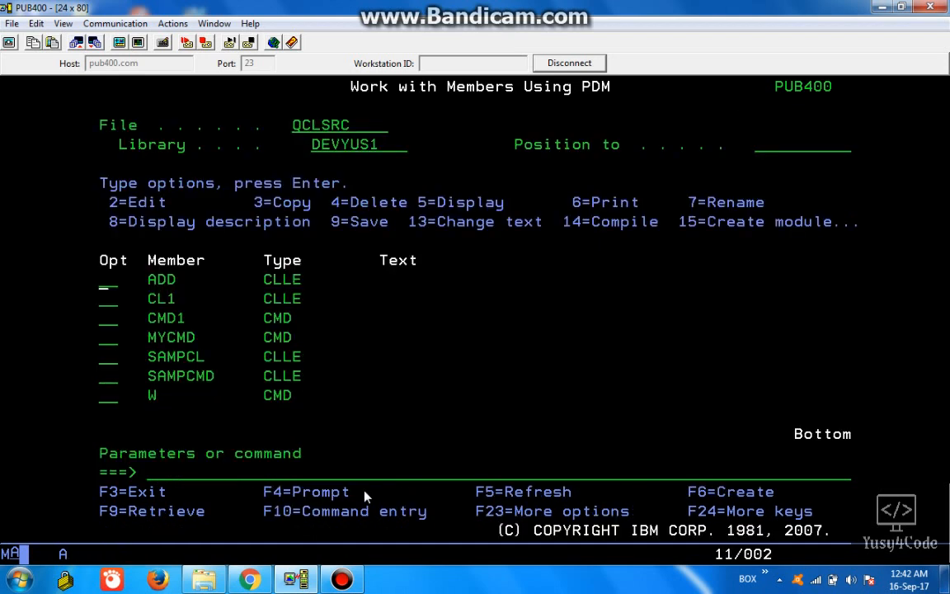
{"action": "mouse_move", "coordinate": [602, 519]}
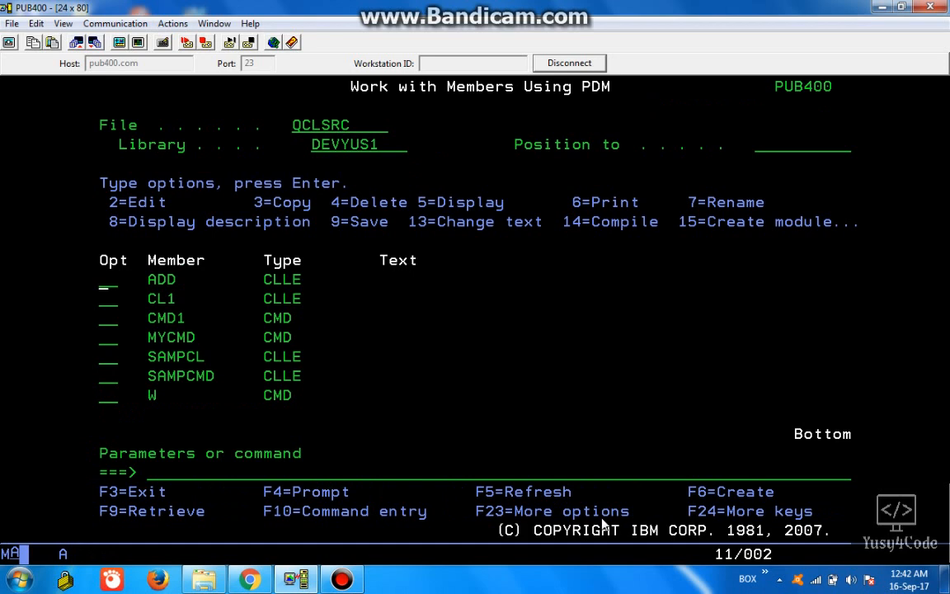